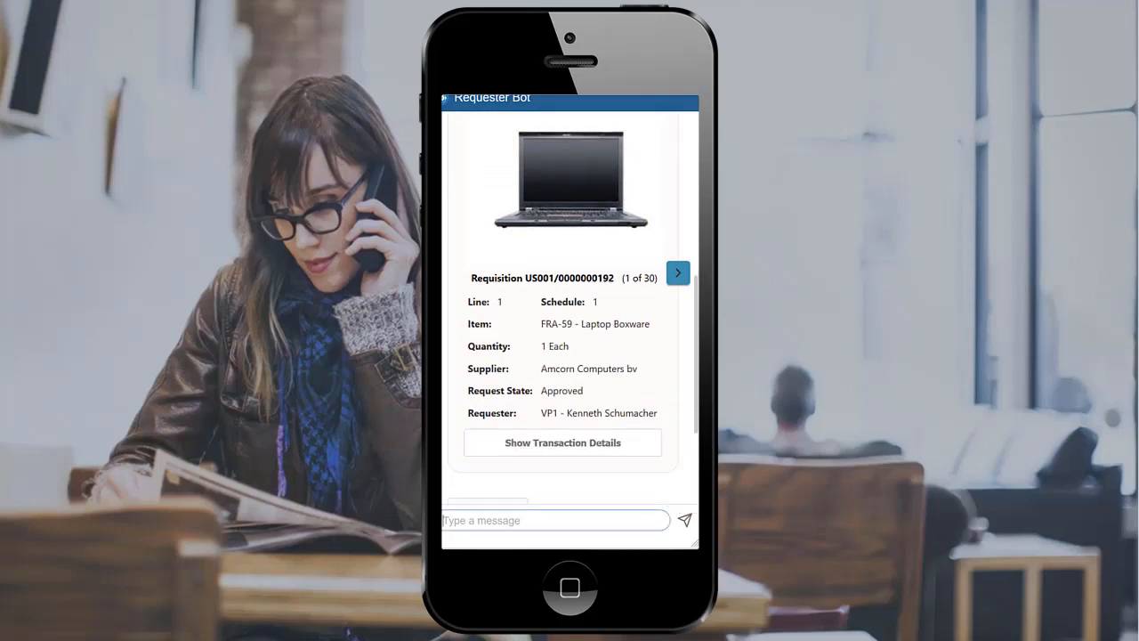
pyautogui.click(562, 441)
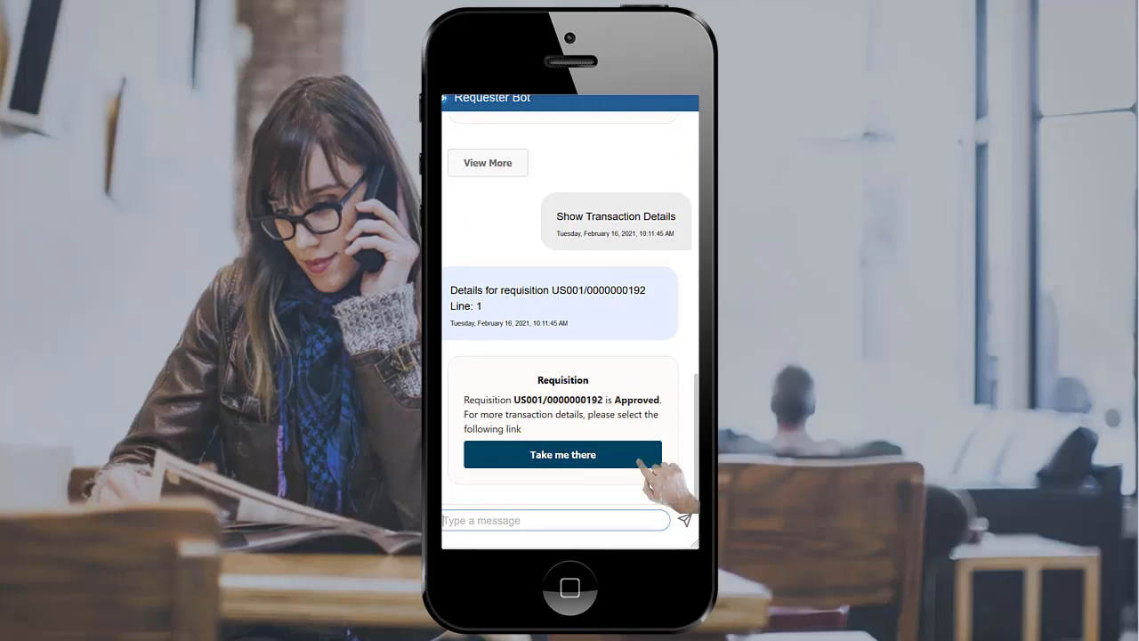
pyautogui.click(563, 454)
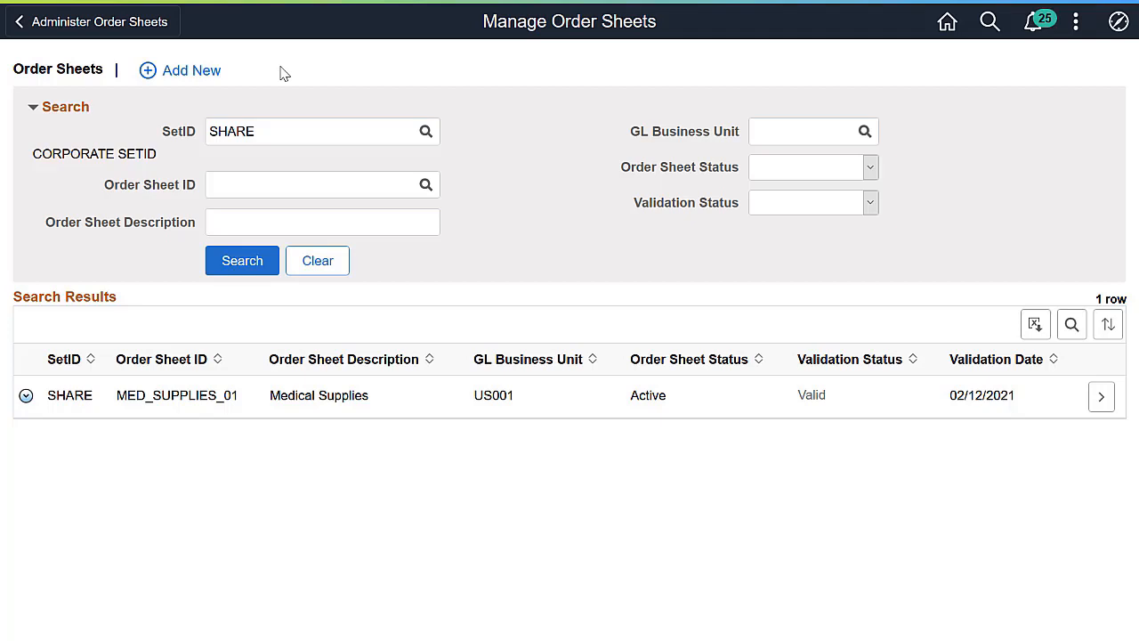
pyautogui.moveTo(260, 75)
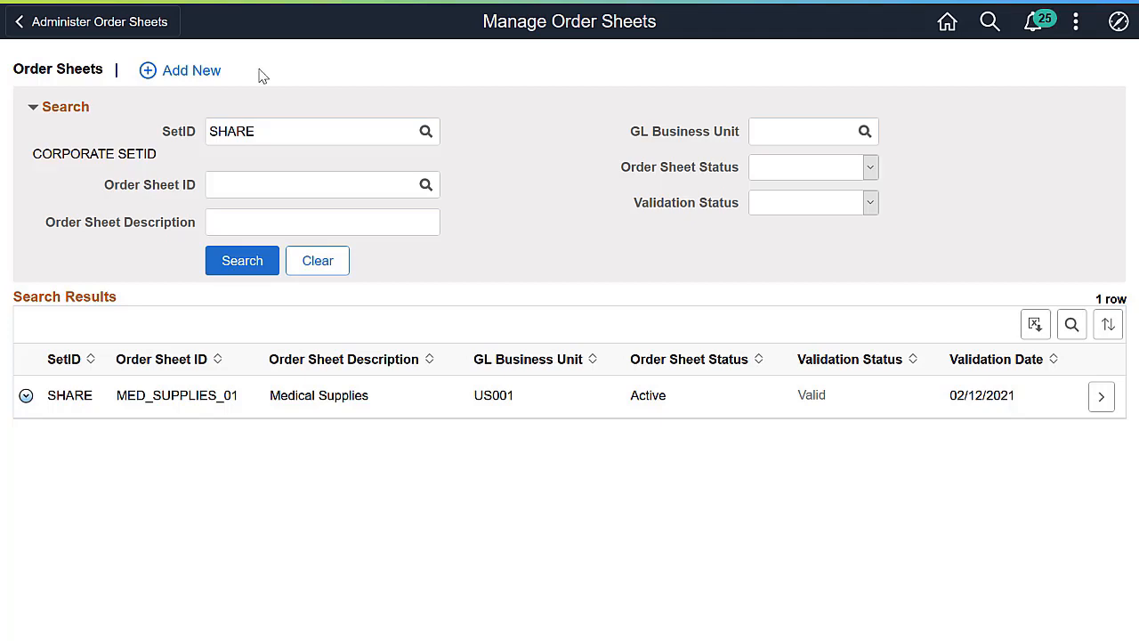
# Start new order sheet MED_SUPPLIES_02 and review its items' supplier and manufacturer details
pyautogui.click(180, 71)
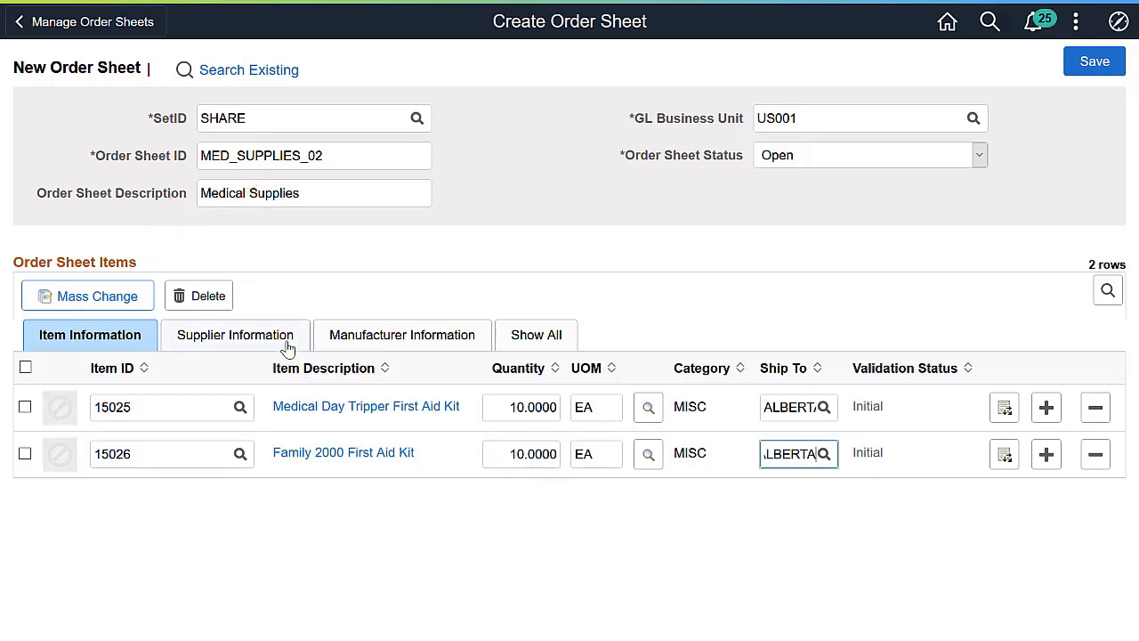
pyautogui.click(233, 335)
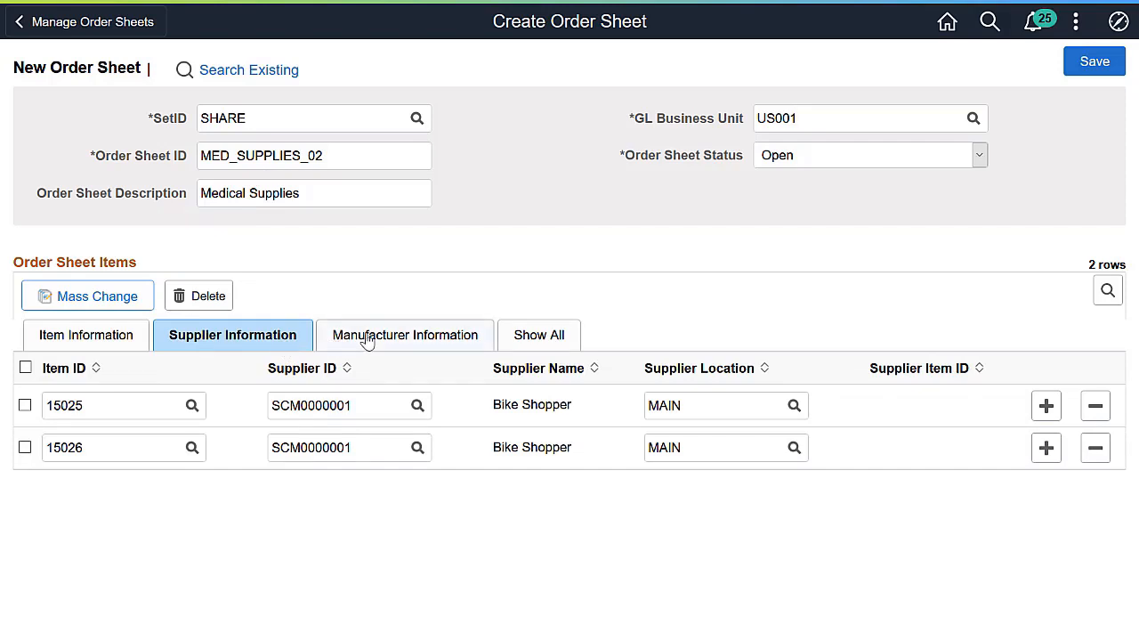
pyautogui.click(405, 334)
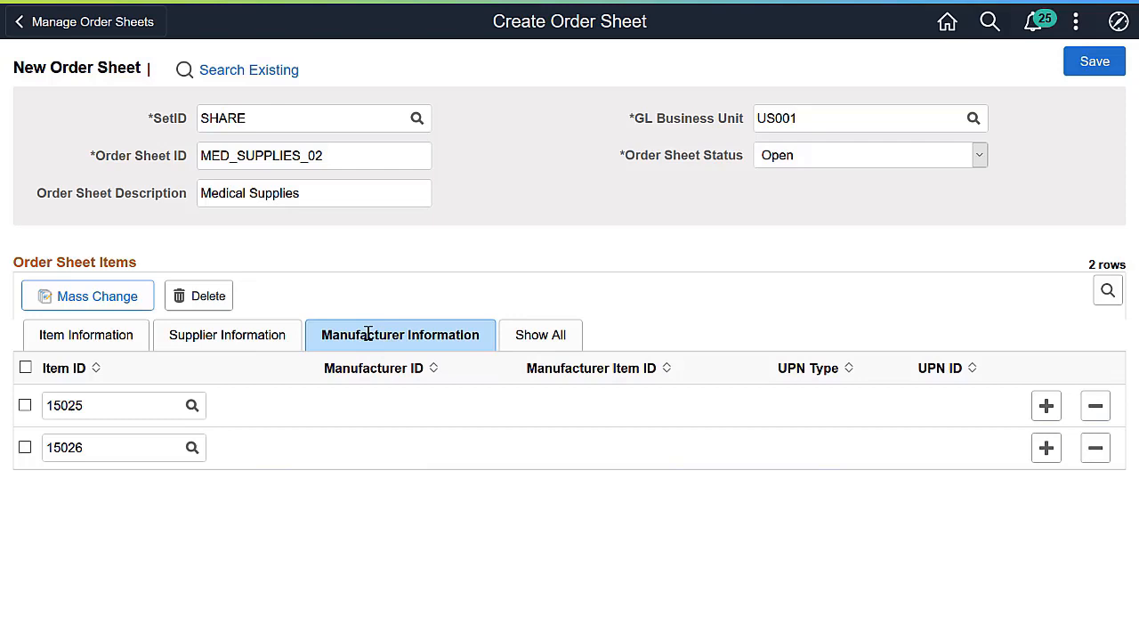
# Set the order sheet status to Active and save MED_SUPPLIES_02
pyautogui.click(979, 155)
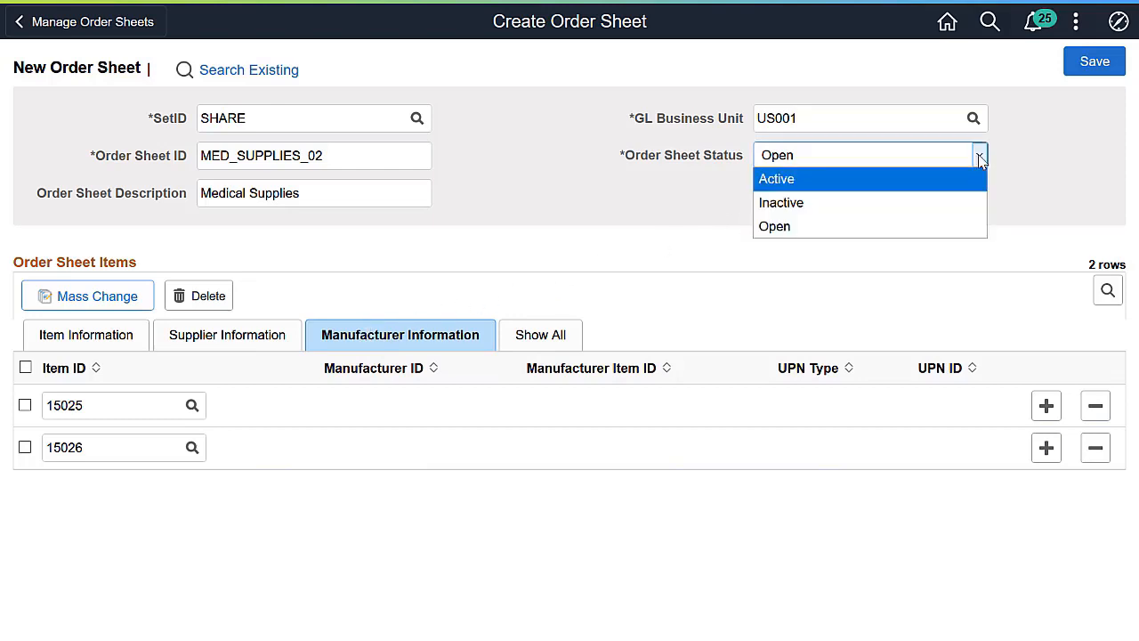
pyautogui.click(777, 178)
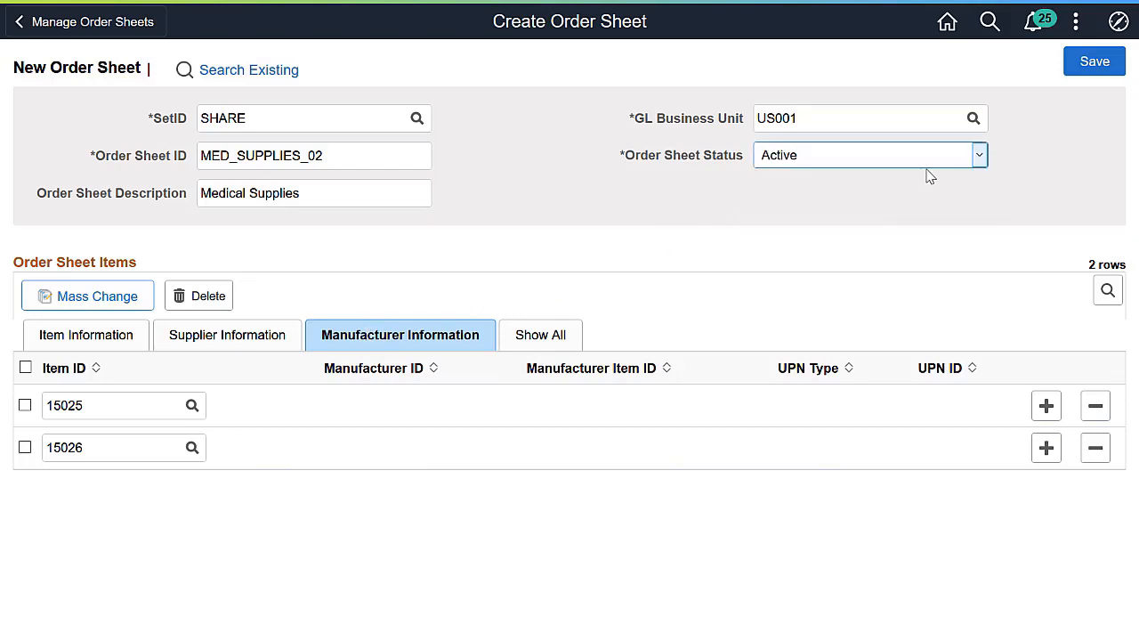
pyautogui.click(1093, 61)
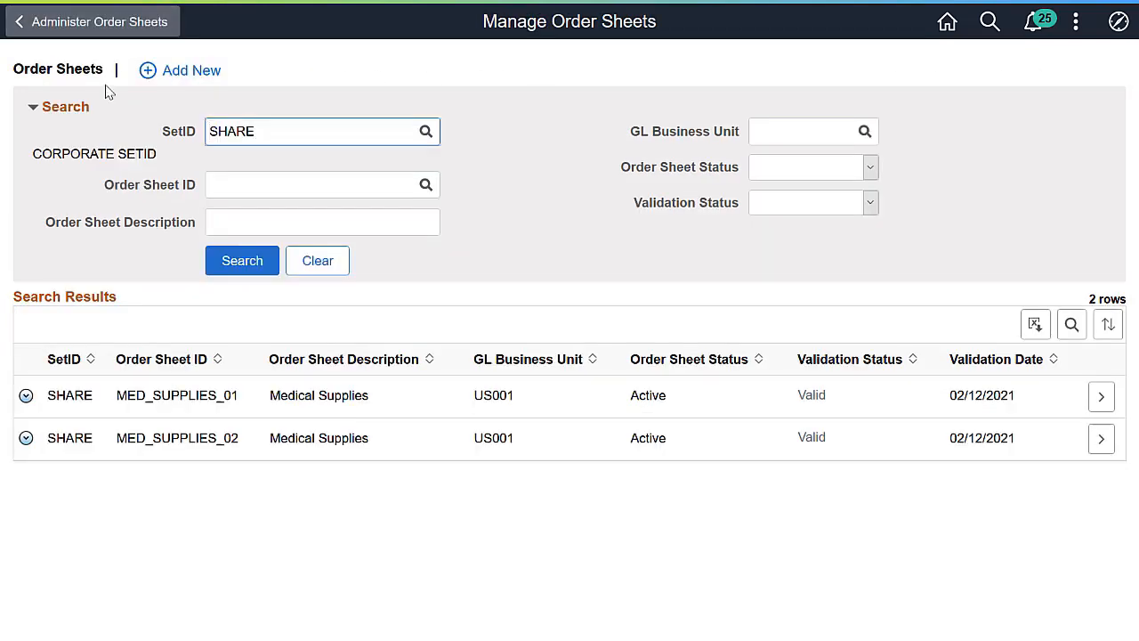
# Choose Authorize from the row actions of order sheet MED_SUPPLIES_02
pyautogui.click(25, 437)
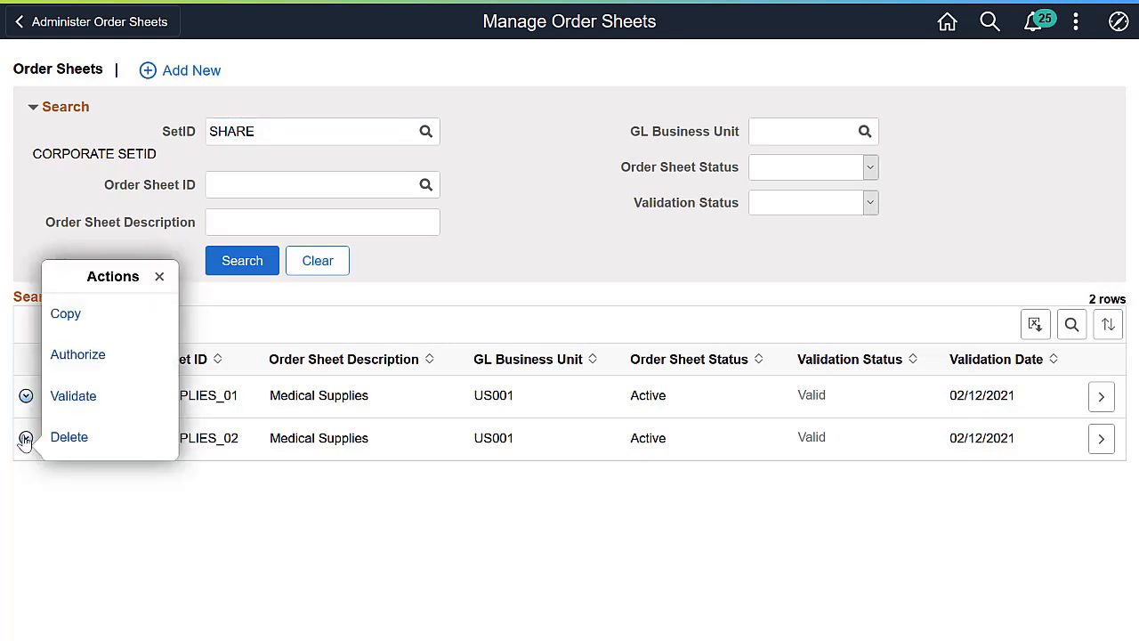
pyautogui.click(78, 354)
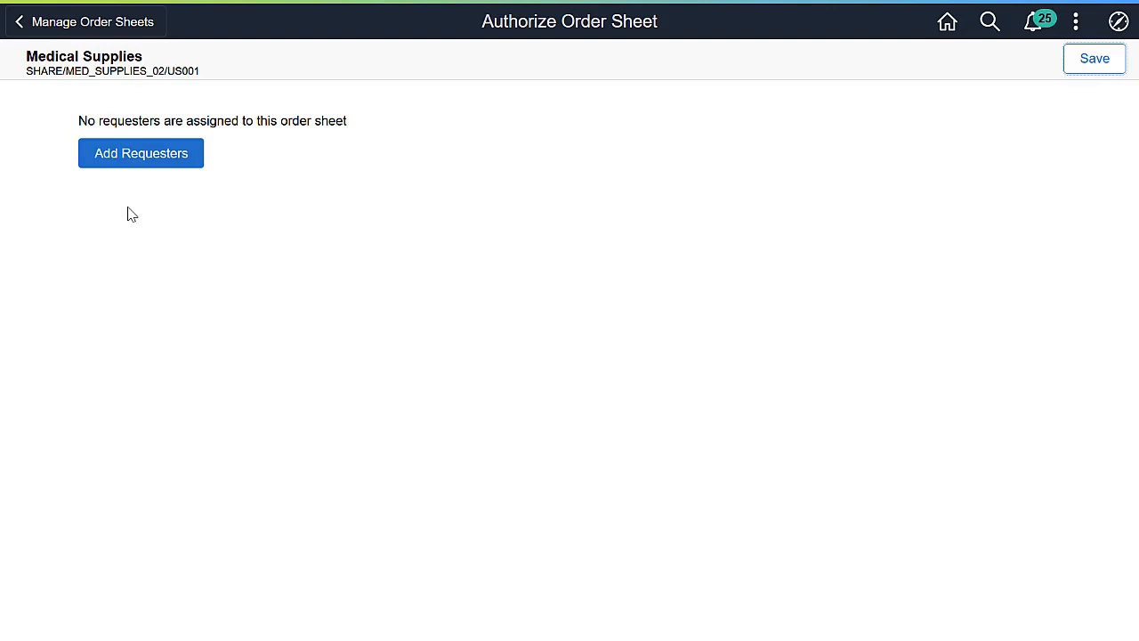
pyautogui.click(139, 153)
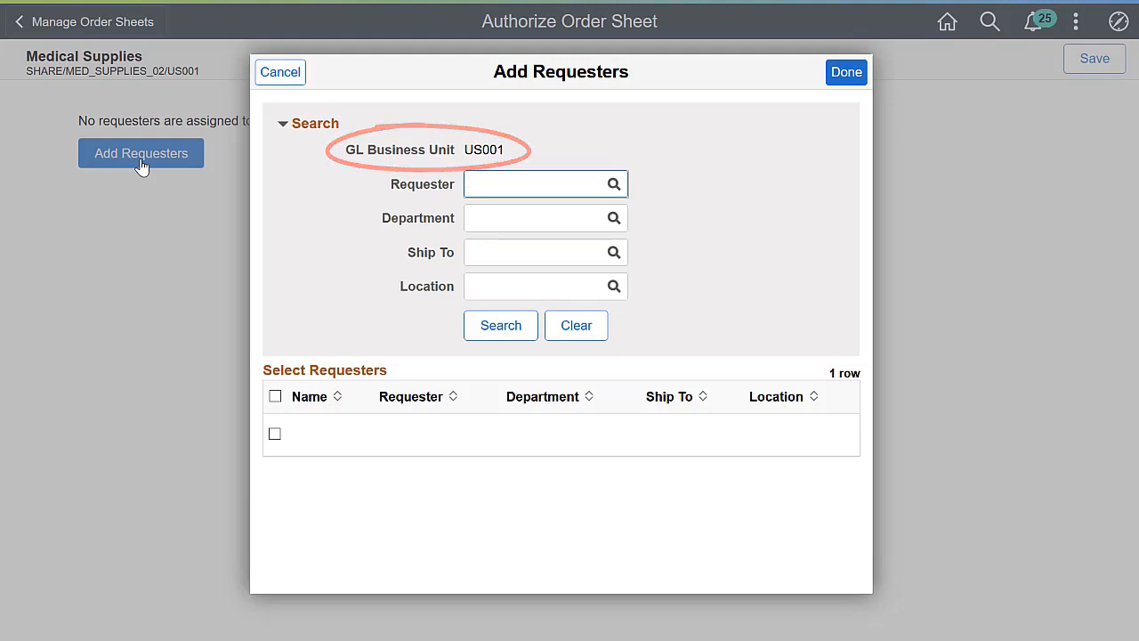
pyautogui.write('RCHANNING')
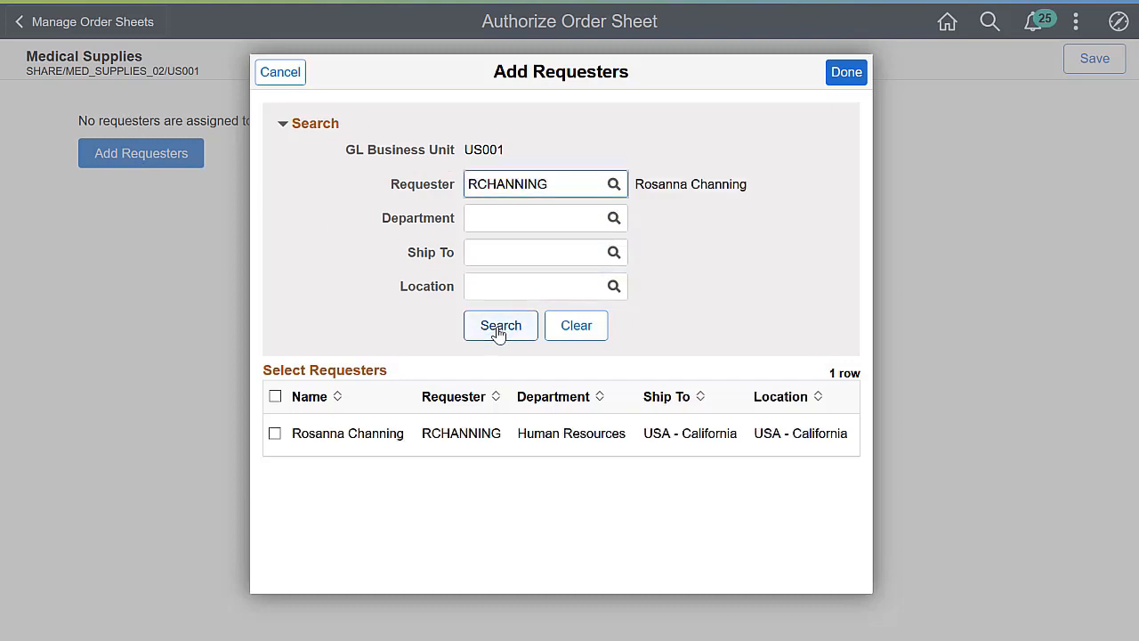
pyautogui.click(274, 434)
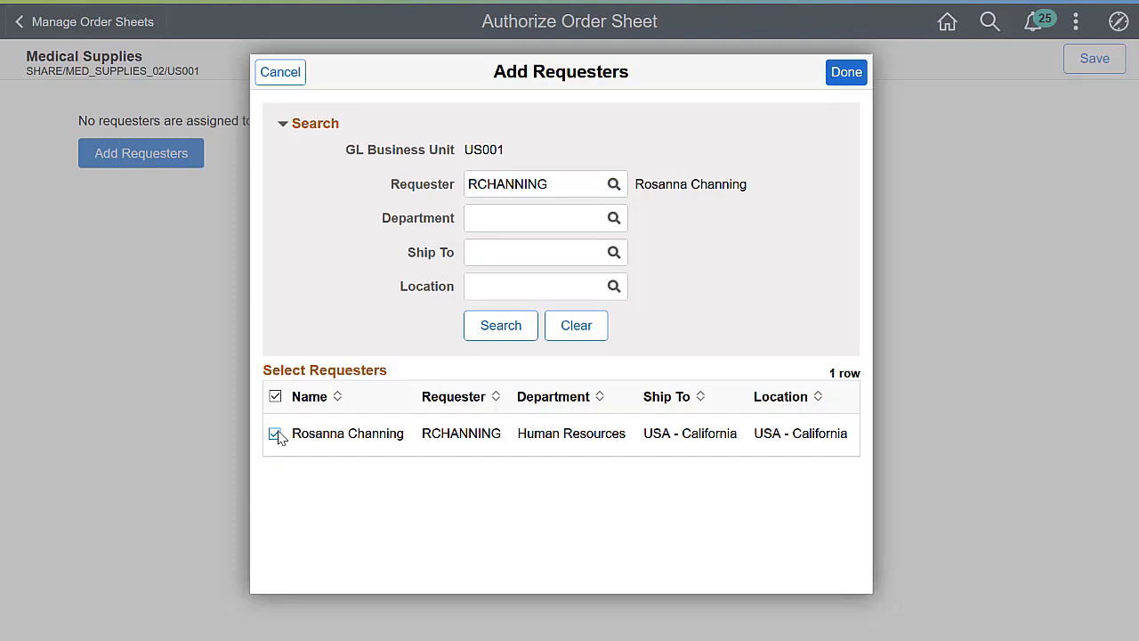
pyautogui.click(846, 72)
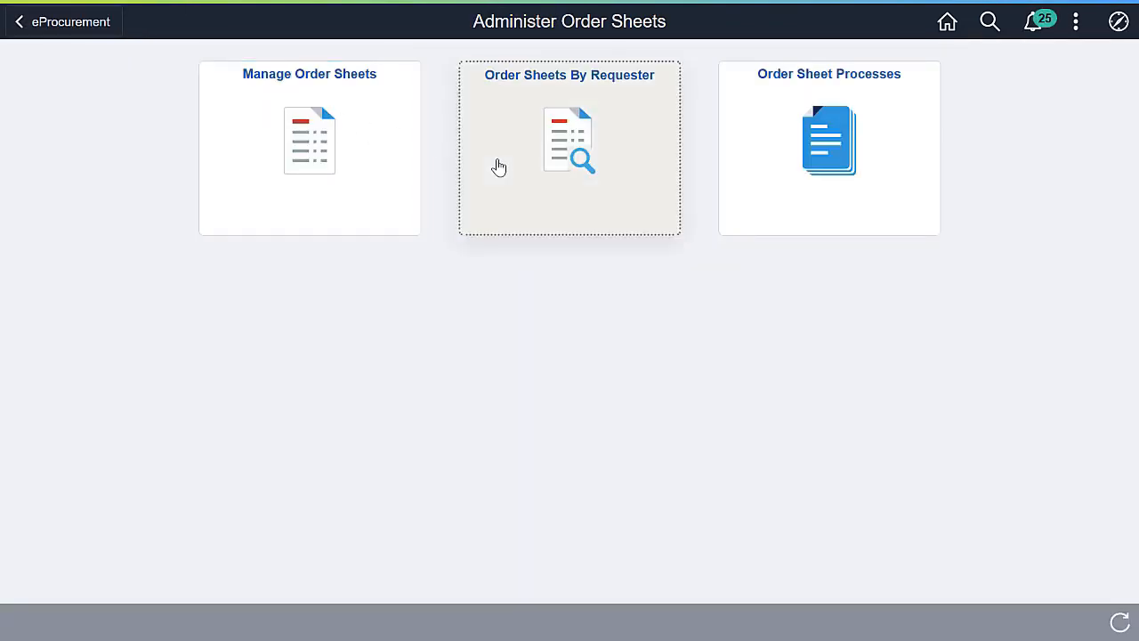
pyautogui.click(570, 146)
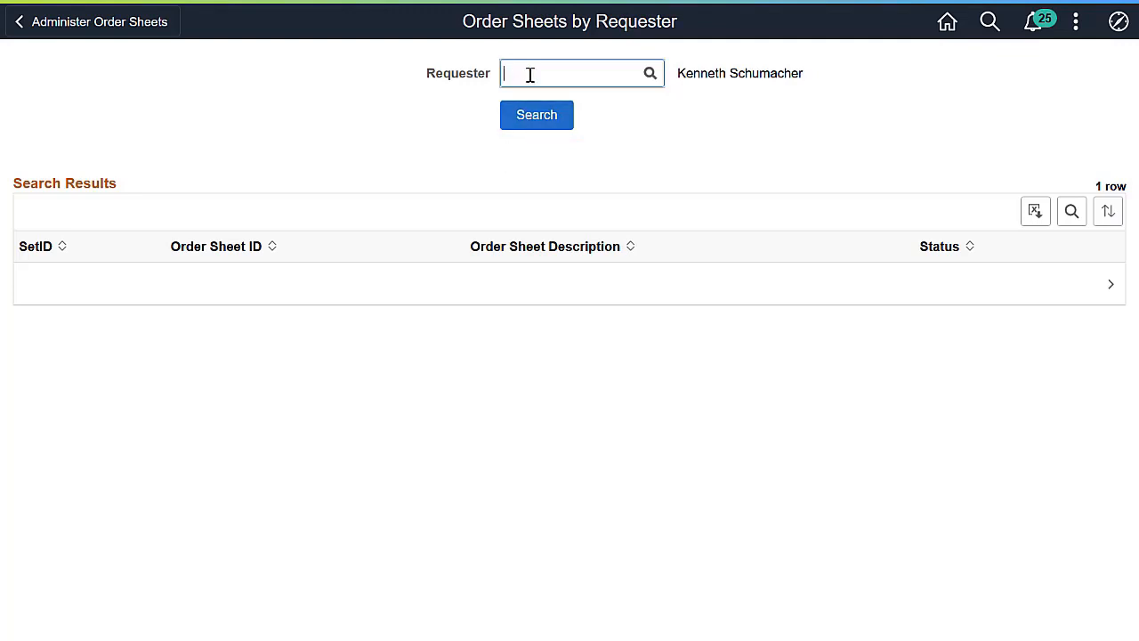
pyautogui.write('RCHANNING')
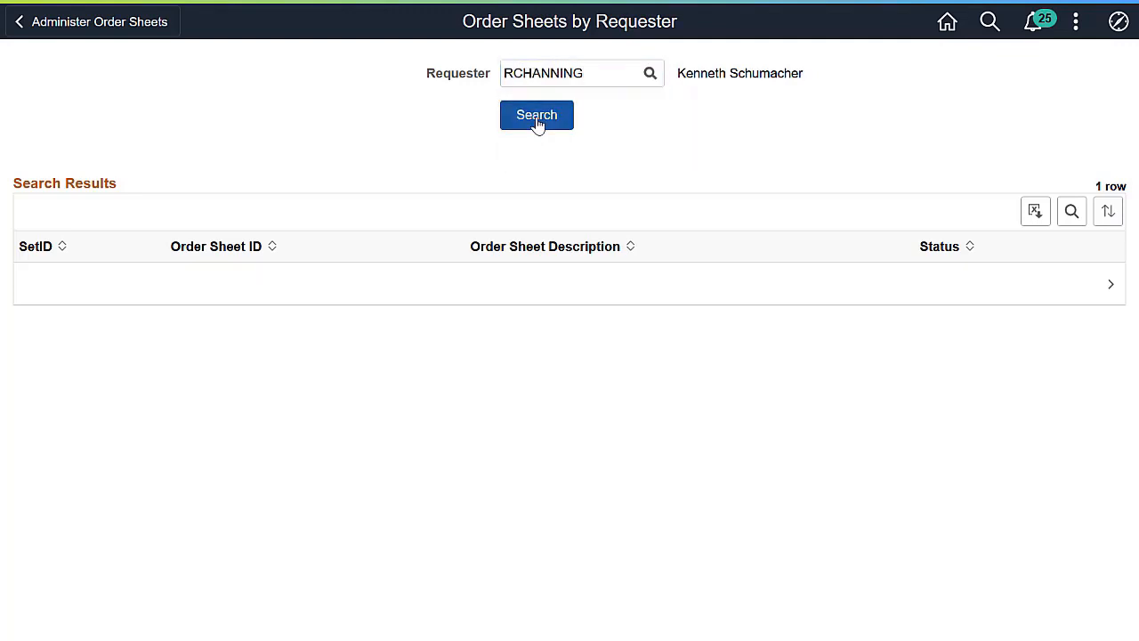
pyautogui.click(538, 114)
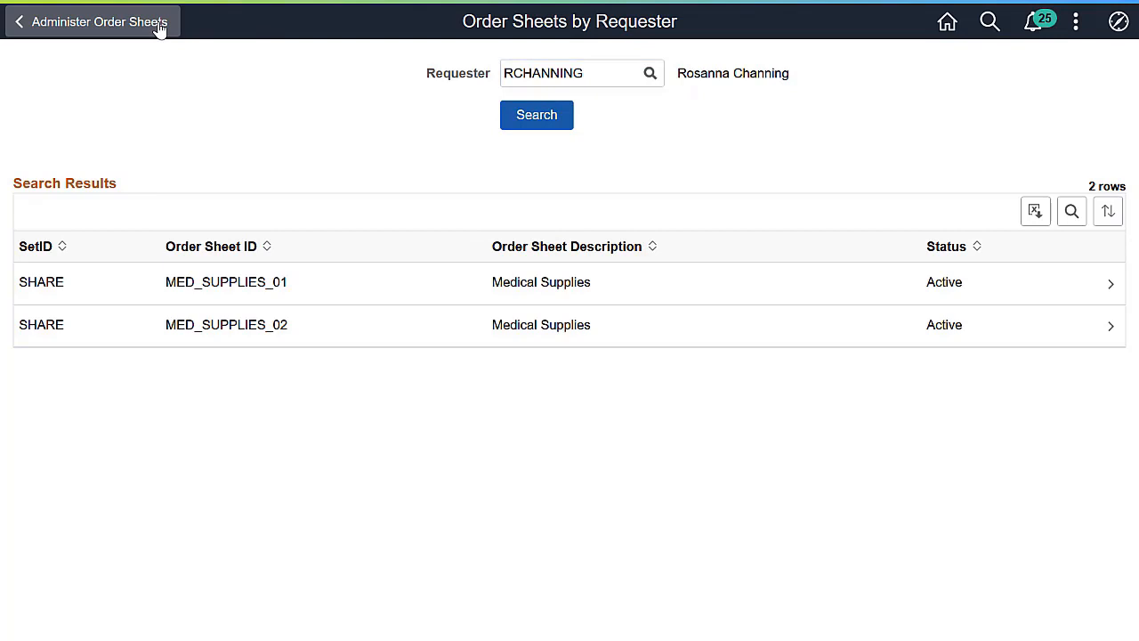
pyautogui.click(98, 21)
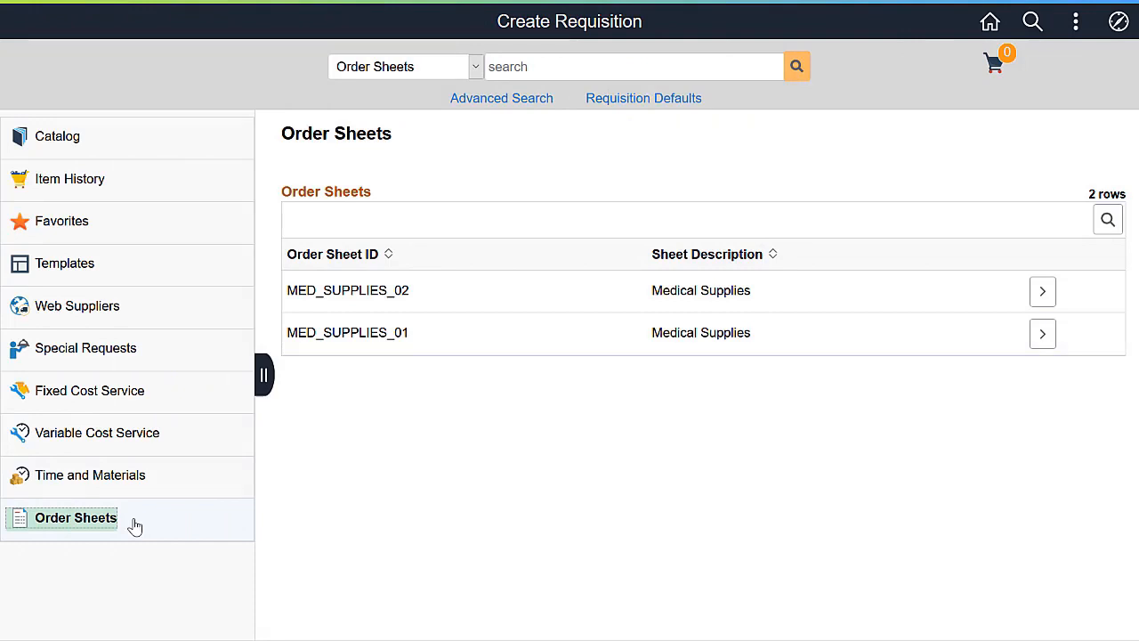
# List the requisition's order sheets and view the MED_SUPPLIES_02 first aid kit items
pyautogui.click(74, 517)
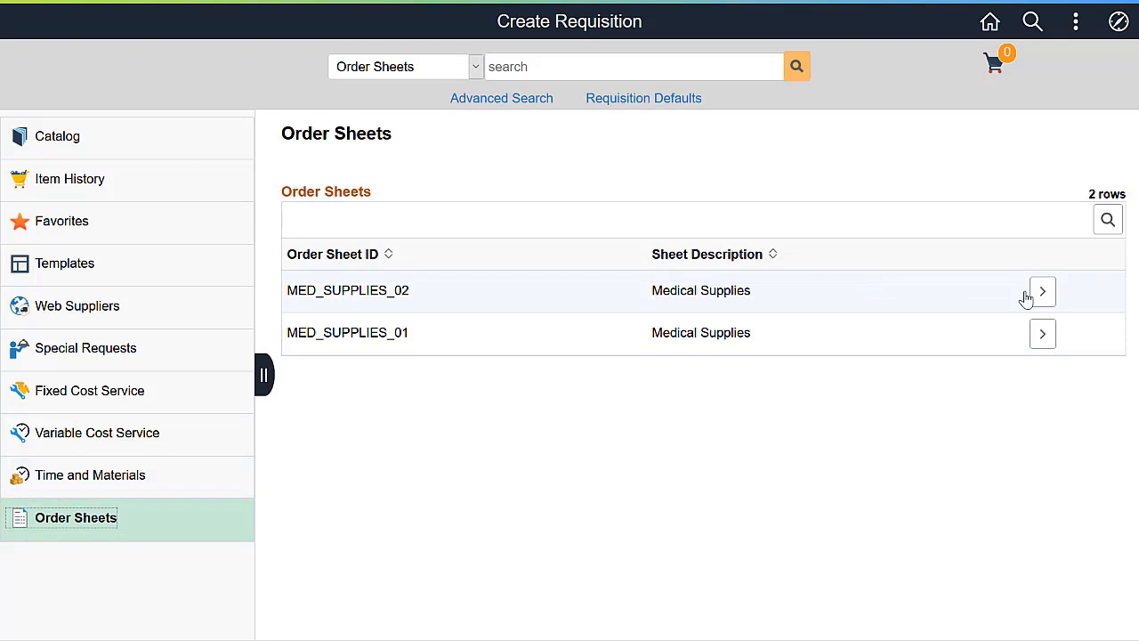
pyautogui.click(1043, 292)
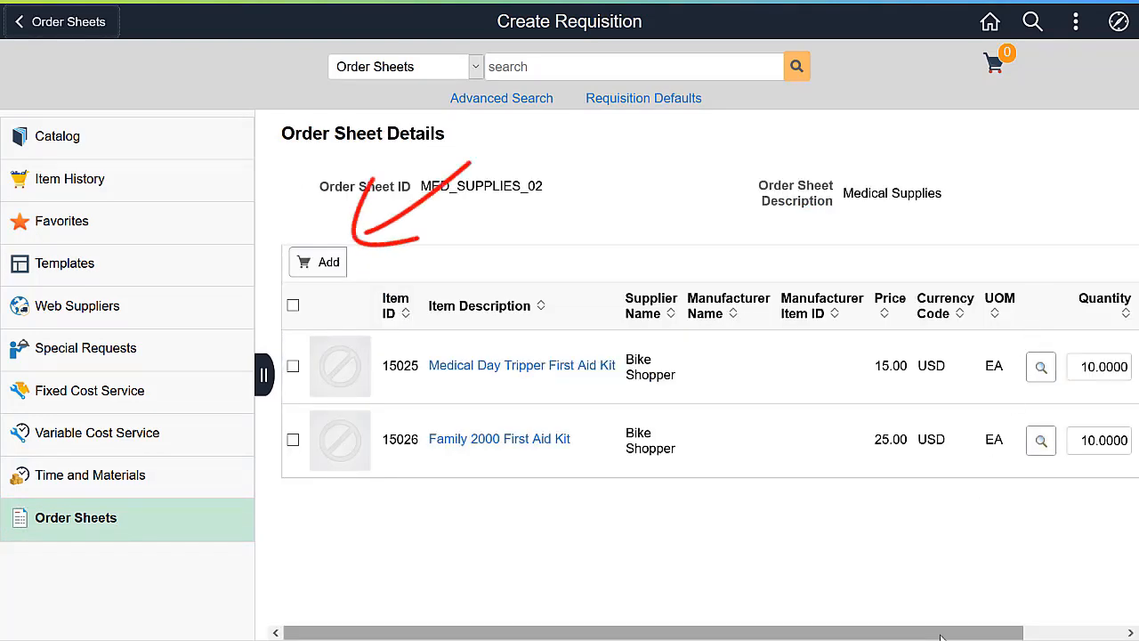
pyautogui.hscroll(3)
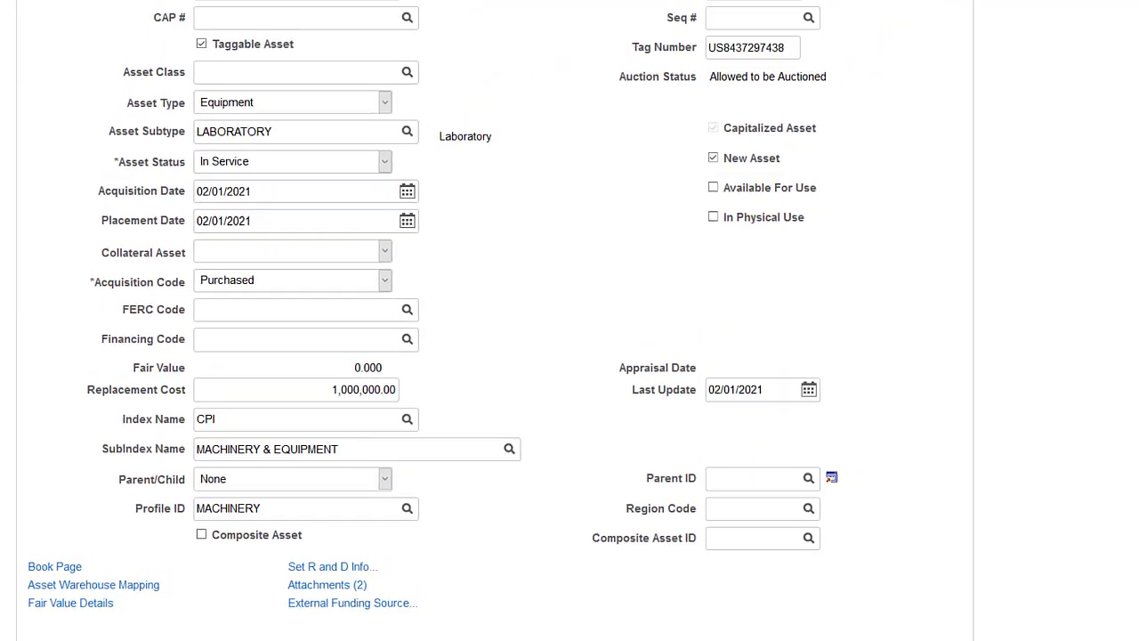
# View the asset's Federal and Private external funding sources, then close the window
pyautogui.click(352, 602)
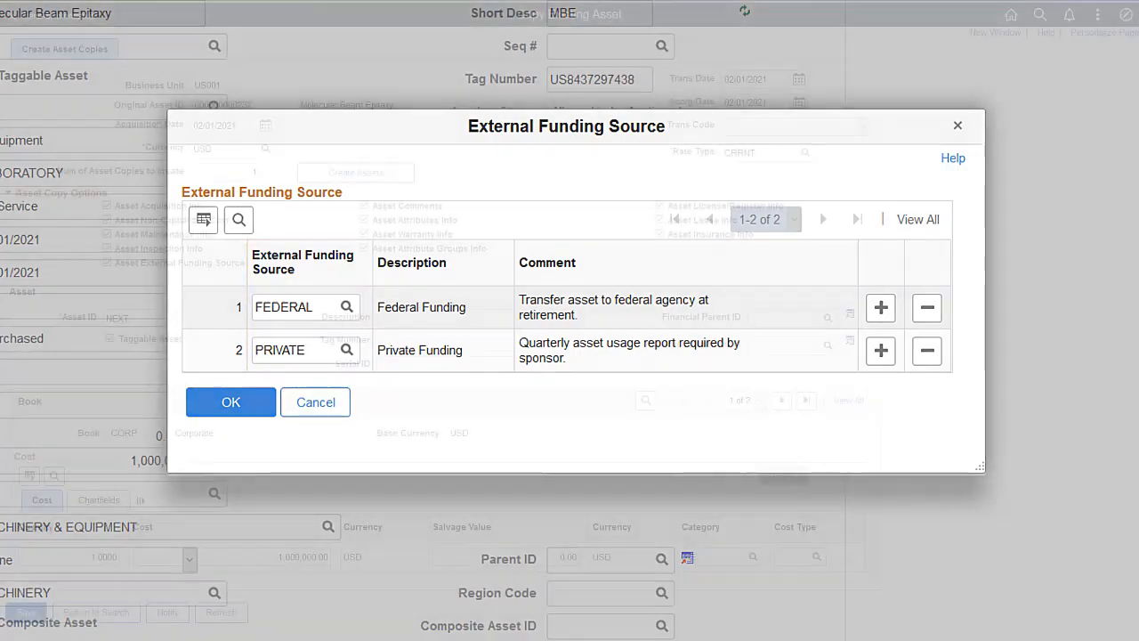
pyautogui.click(231, 403)
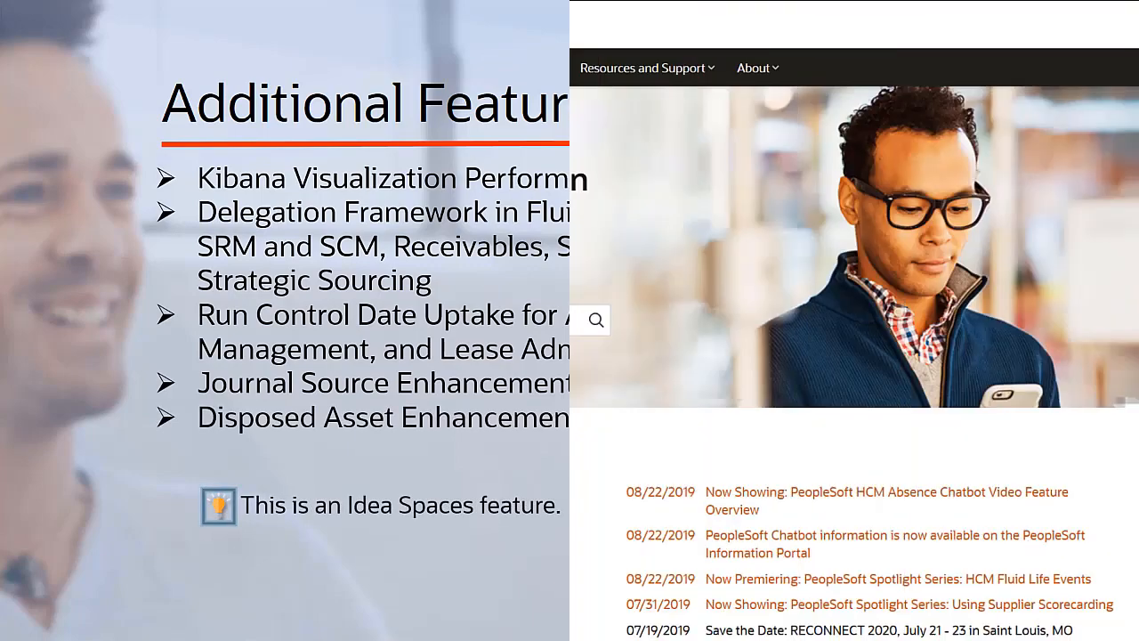
# Browse the portal's Cloud and Lifecycle and Customers and Innovation menus
pyautogui.click(178, 68)
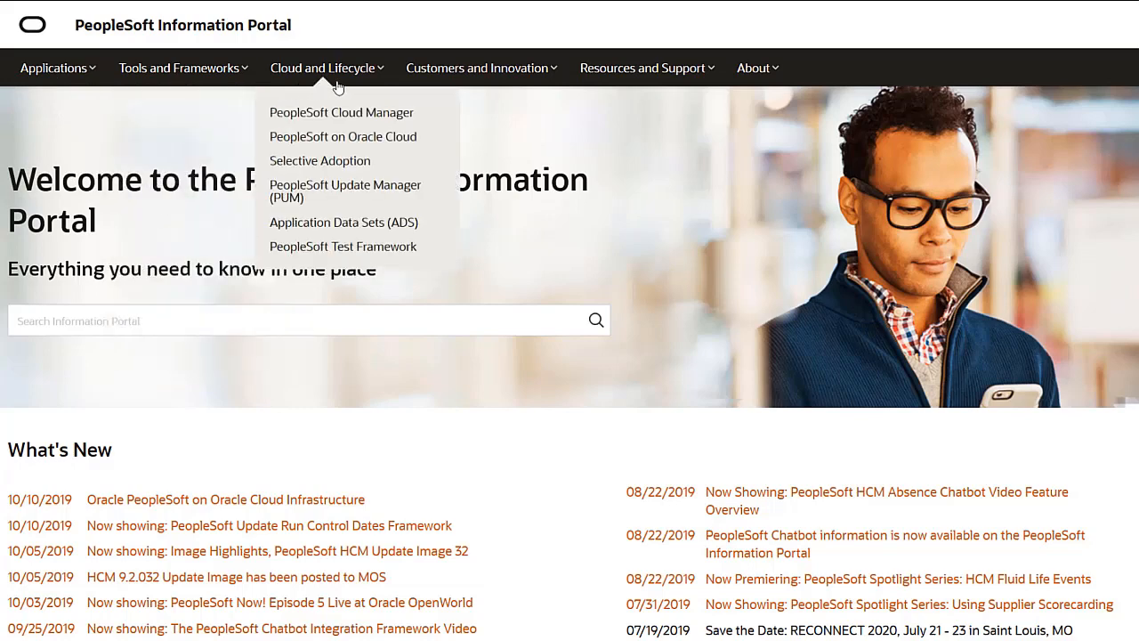
pyautogui.click(481, 67)
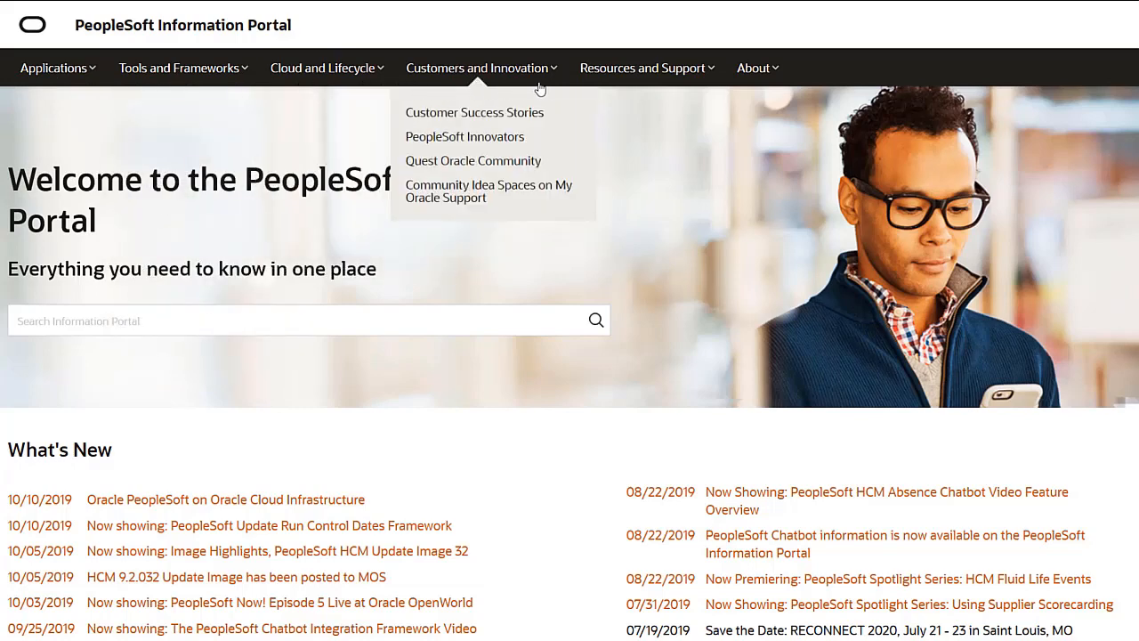